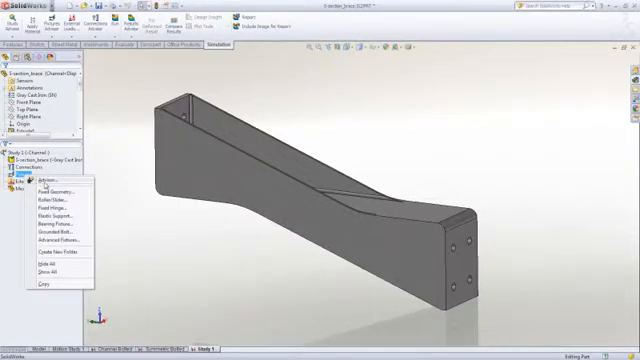
Add a Fixed Geometry restraint on the bracket's mounting faces
left_click(54, 188)
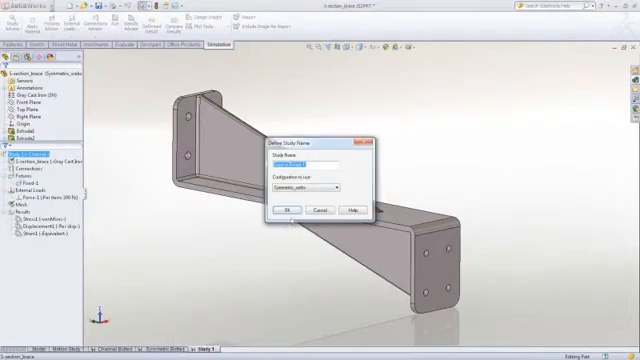
Name the copied study 'Std' for the other bracket configuration
type("Std")
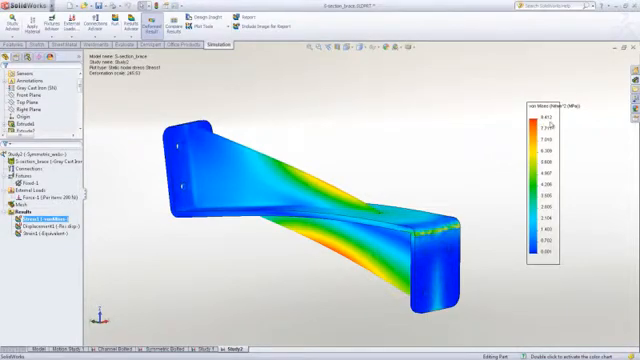
mouse_move(200, 272)
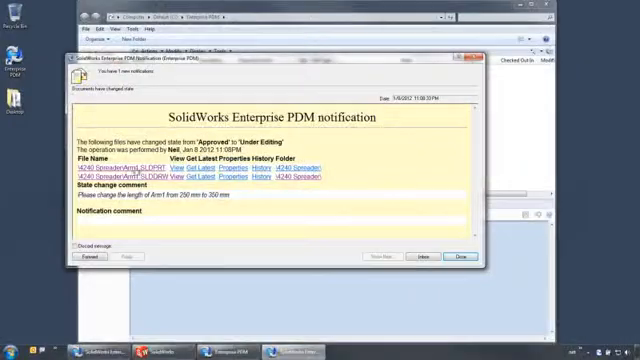
Dismiss the PDM state-change notification and return to the vault file listing
left_click(460, 260)
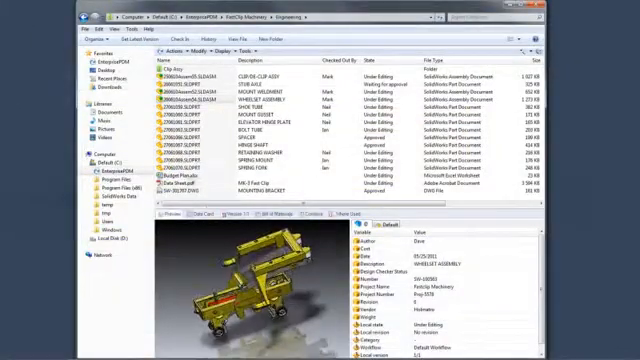